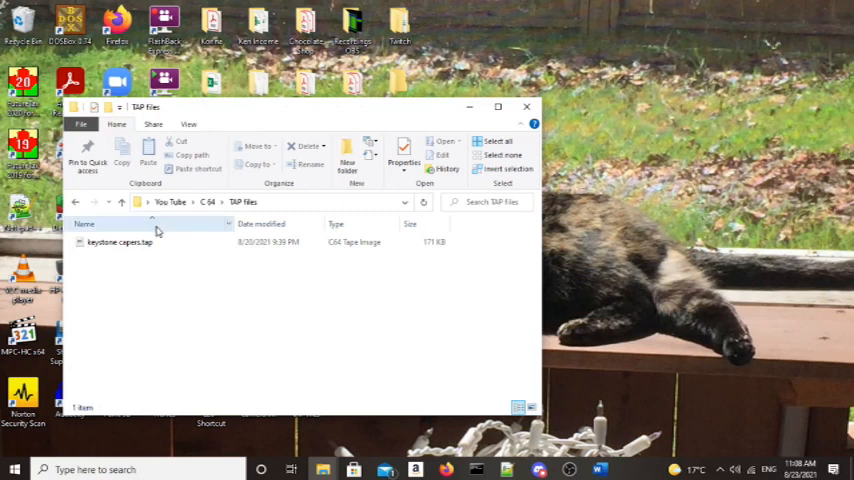
{"action": "mouse_move", "coordinate": [120, 242]}
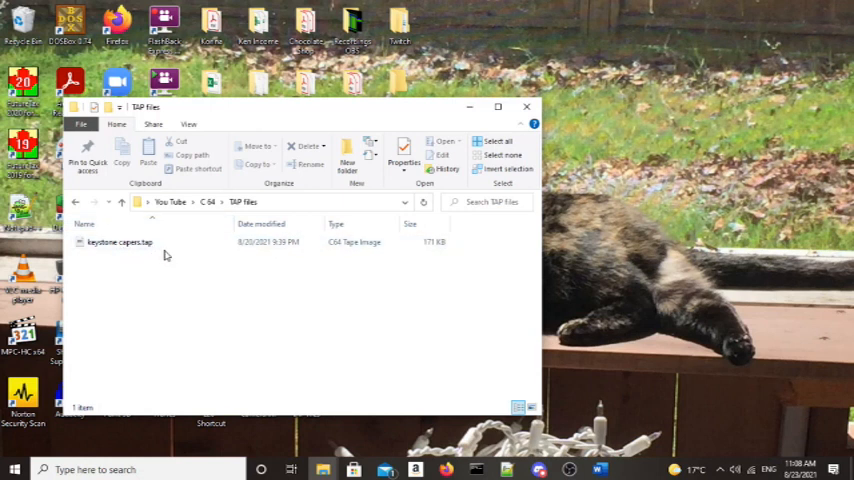
{"action": "mouse_move", "coordinate": [308, 294]}
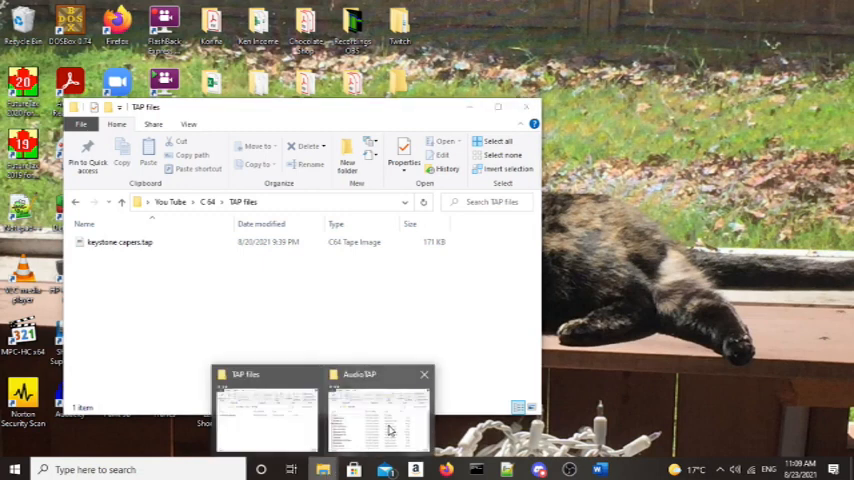
- Bring up the AudioTAP folder window and launch audiotap.exe
{"action": "left_click", "coordinate": [378, 410]}
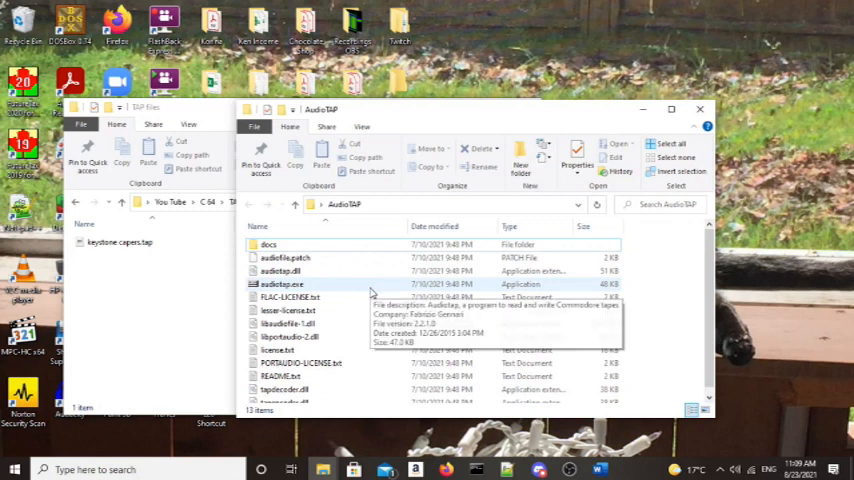
{"action": "mouse_move", "coordinate": [384, 311]}
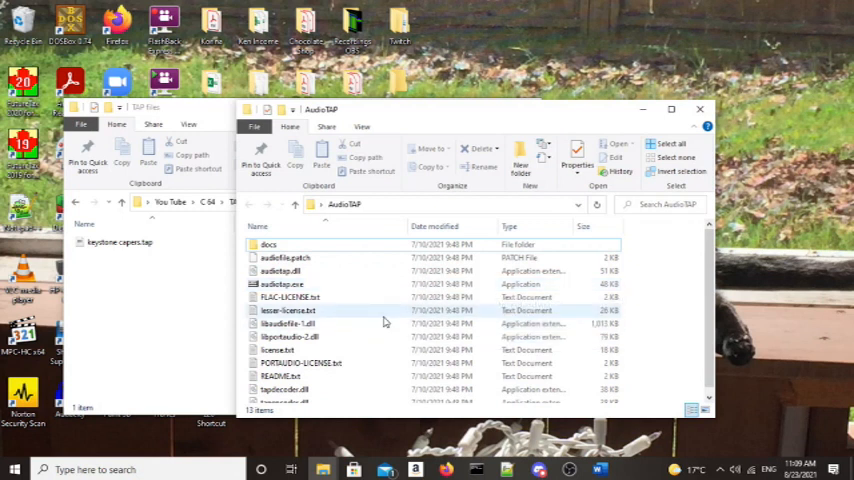
{"action": "mouse_move", "coordinate": [396, 271]}
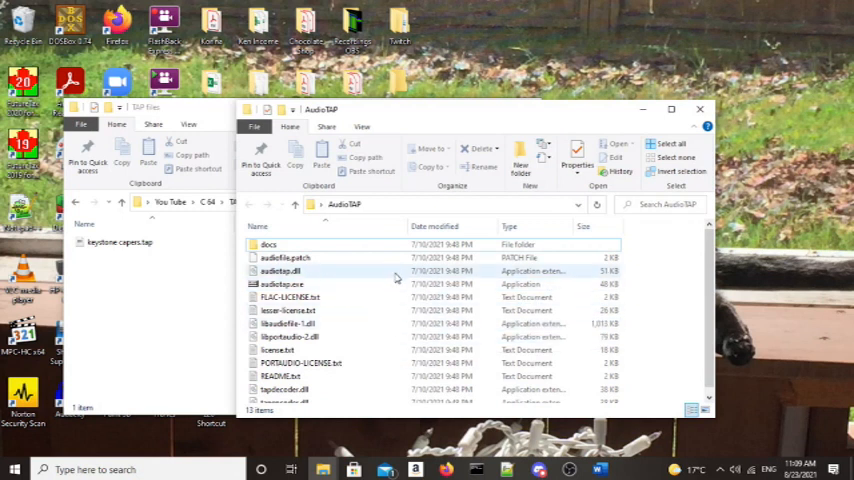
{"action": "mouse_move", "coordinate": [375, 312]}
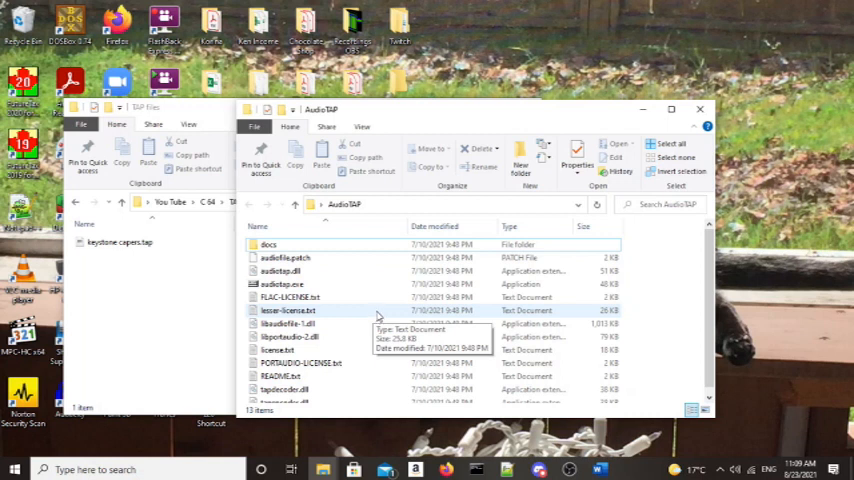
{"action": "mouse_move", "coordinate": [383, 297]}
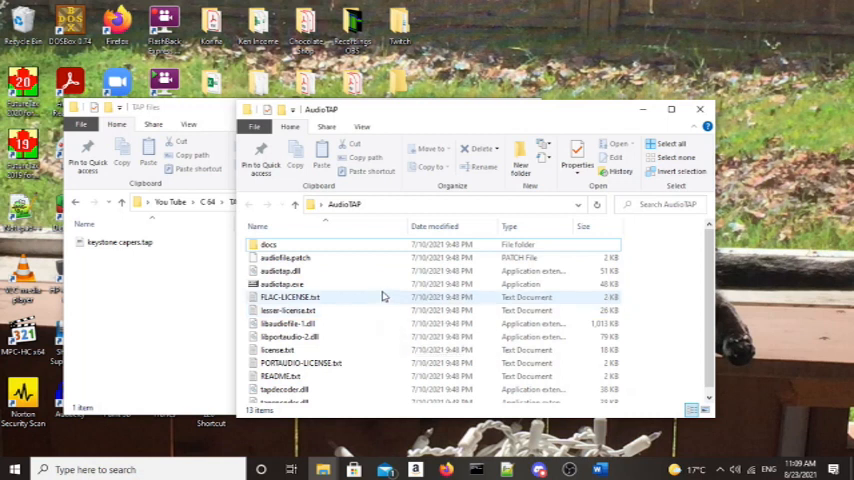
{"action": "left_click", "coordinate": [281, 284]}
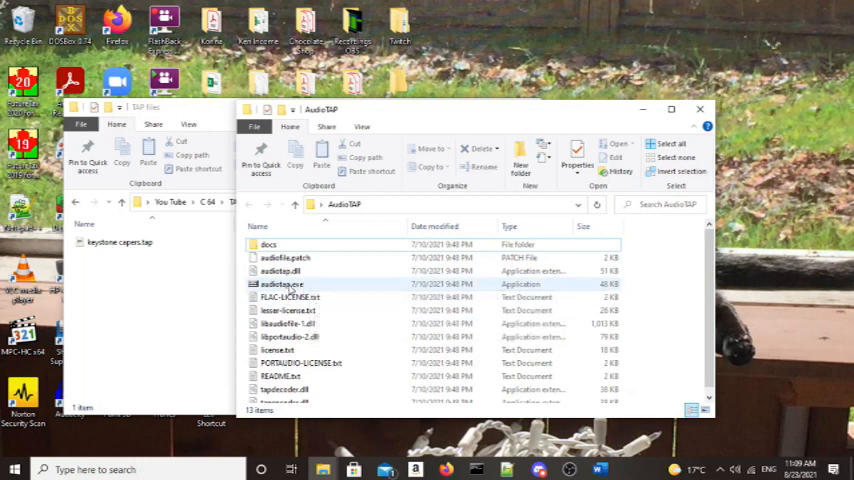
{"action": "mouse_move", "coordinate": [281, 284]}
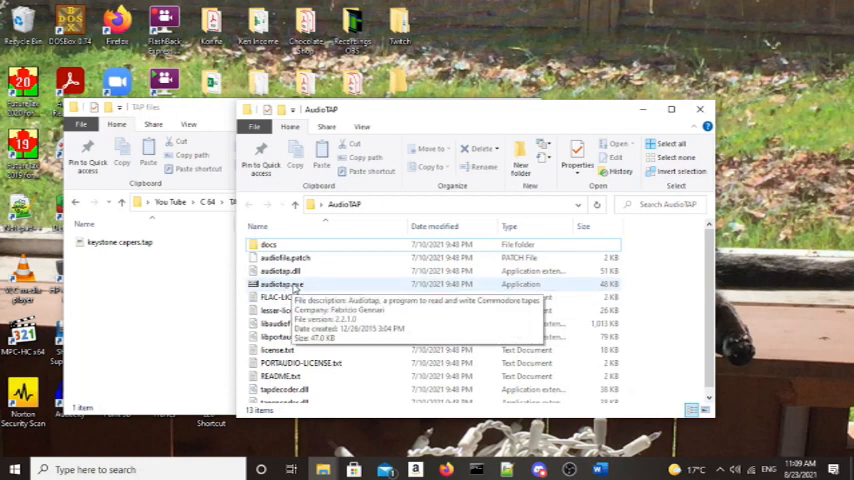
{"action": "left_click", "coordinate": [282, 285]}
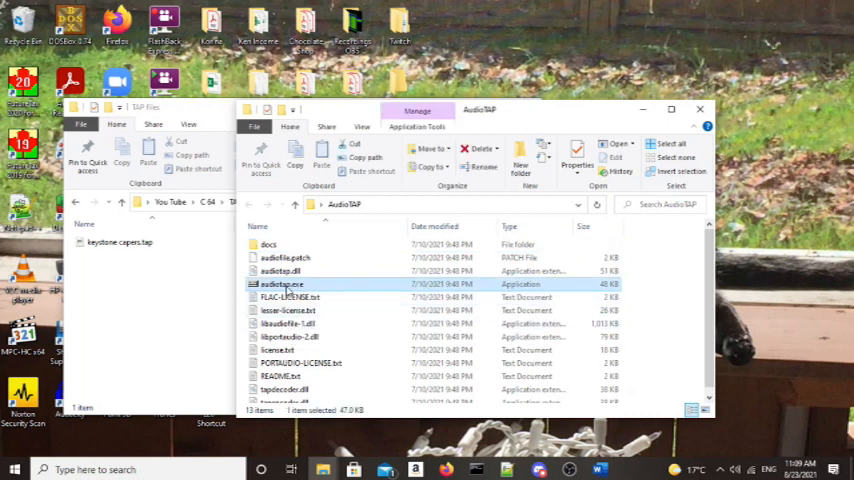
{"action": "mouse_move", "coordinate": [283, 285]}
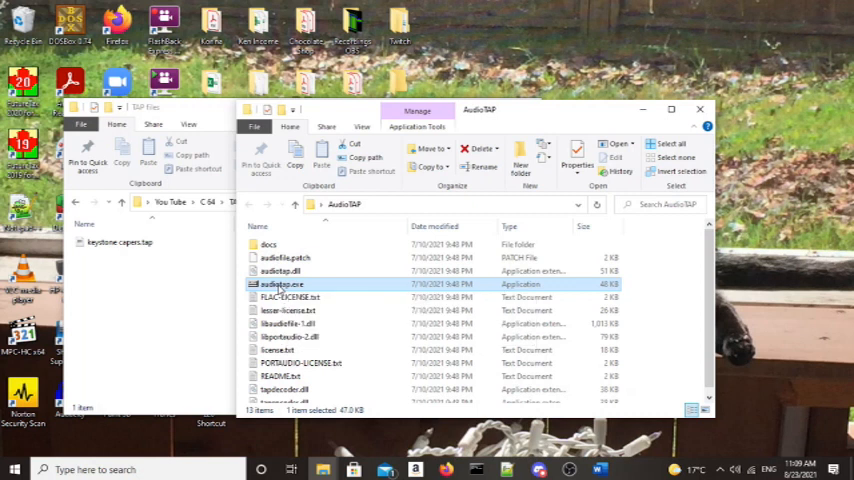
{"action": "double_click", "coordinate": [281, 284]}
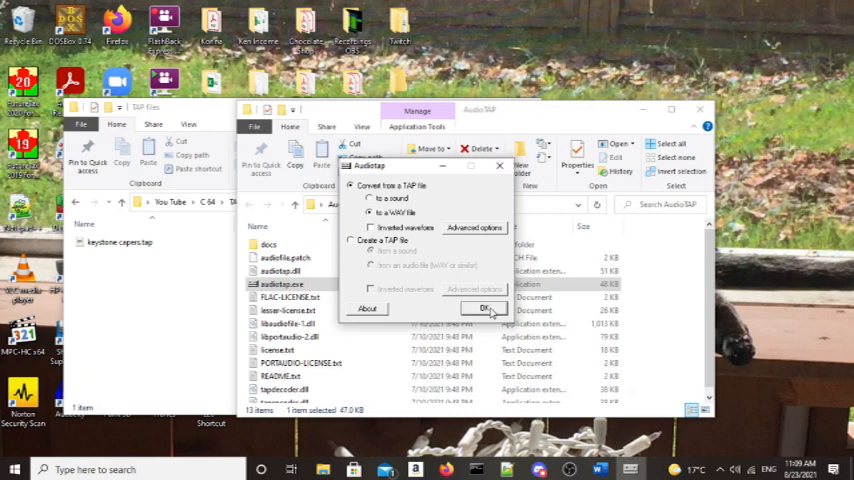
- Confirm TAP-to-WAV conversion and open keystone capers.tap as the tape image
{"action": "left_click", "coordinate": [484, 308]}
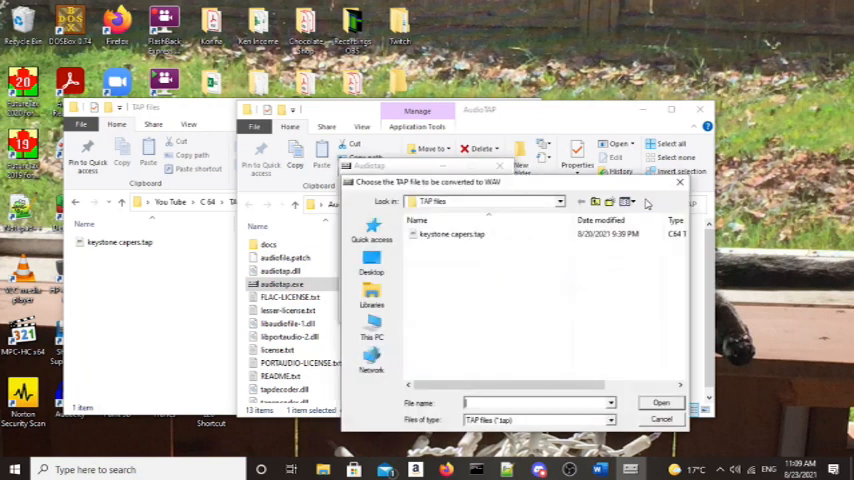
{"action": "left_click", "coordinate": [451, 234]}
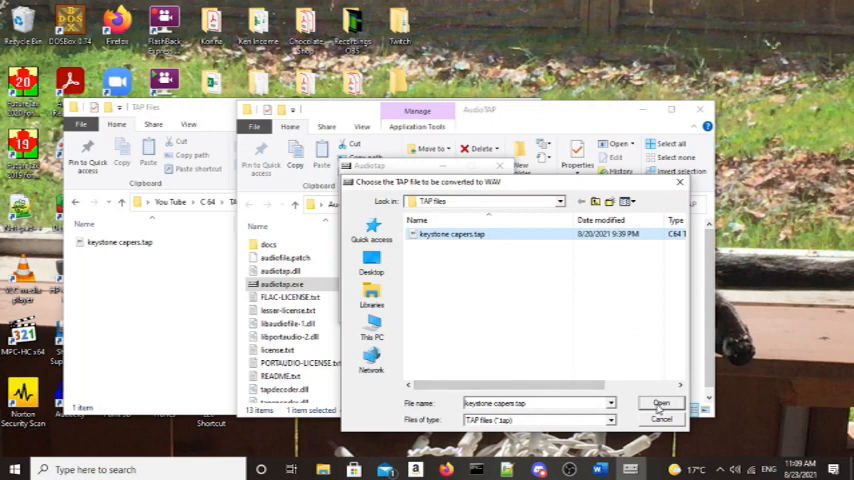
{"action": "left_click", "coordinate": [662, 403]}
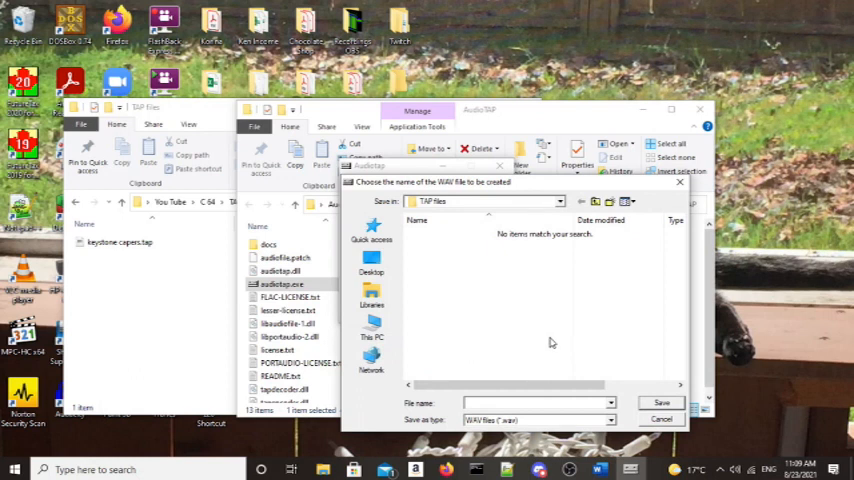
- Type keystone as the WAV file name in the TAP files folder
{"action": "type", "text": "keystone"}
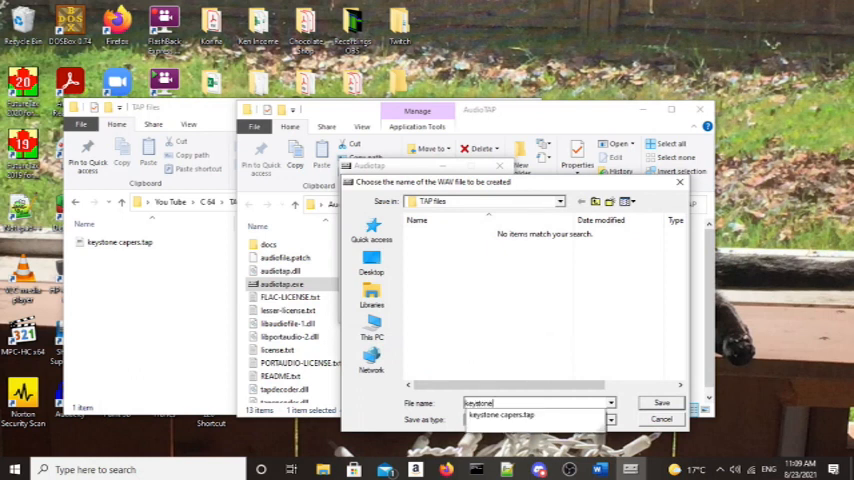
{"action": "mouse_move", "coordinate": [608, 338]}
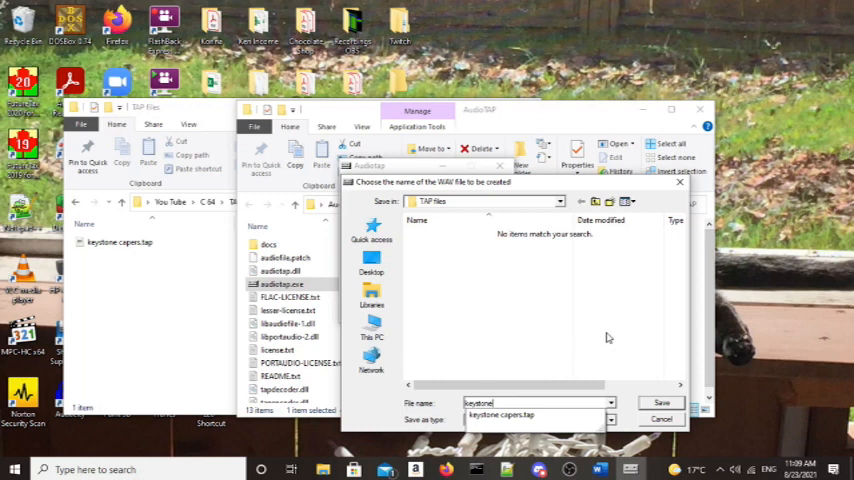